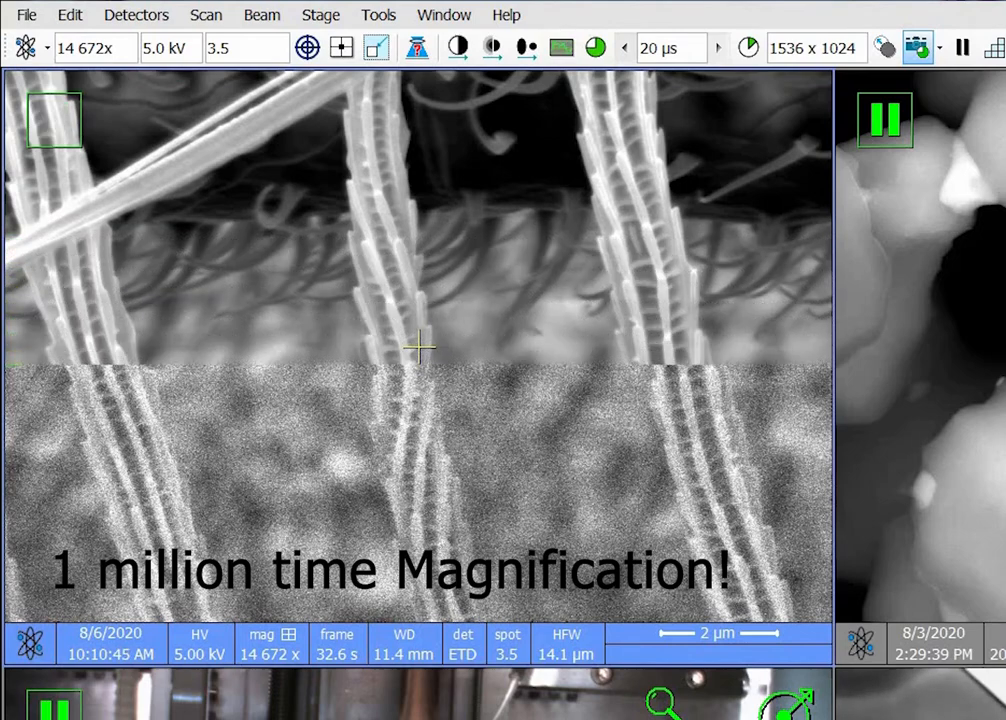
Step: Run a slow 20 µs, 1536x1024 scan of the ridged hairs at 14,672x
{"action": "left_click", "coordinate": [54, 120]}
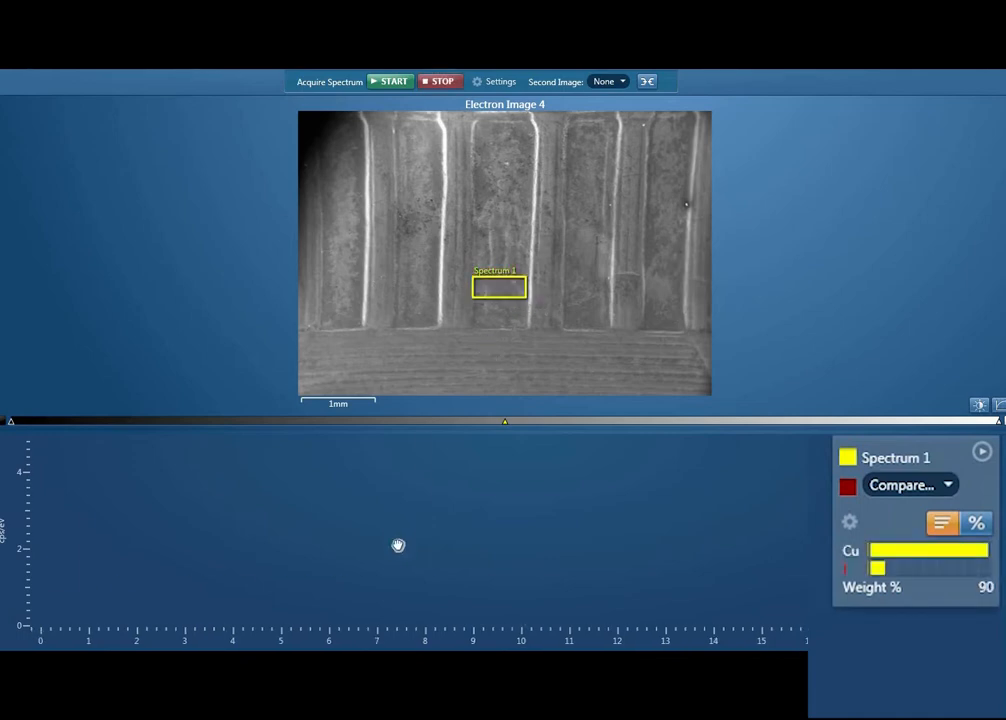
Step: Start EDS acquisition for the Spectrum 1 area to reveal the copper peaks
{"action": "left_click", "coordinate": [390, 81]}
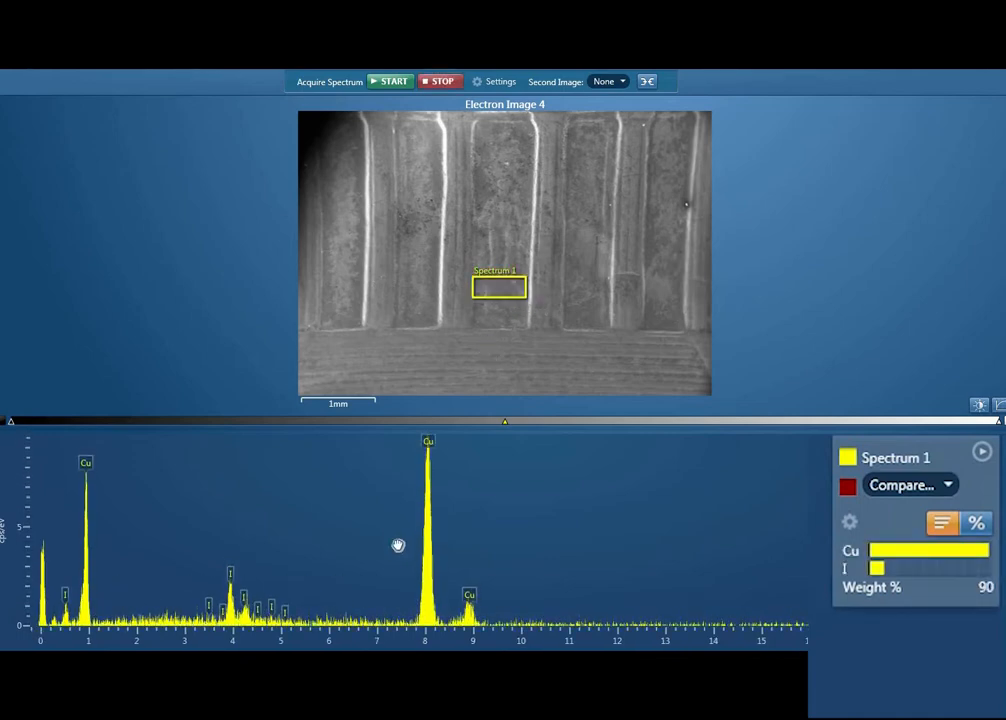